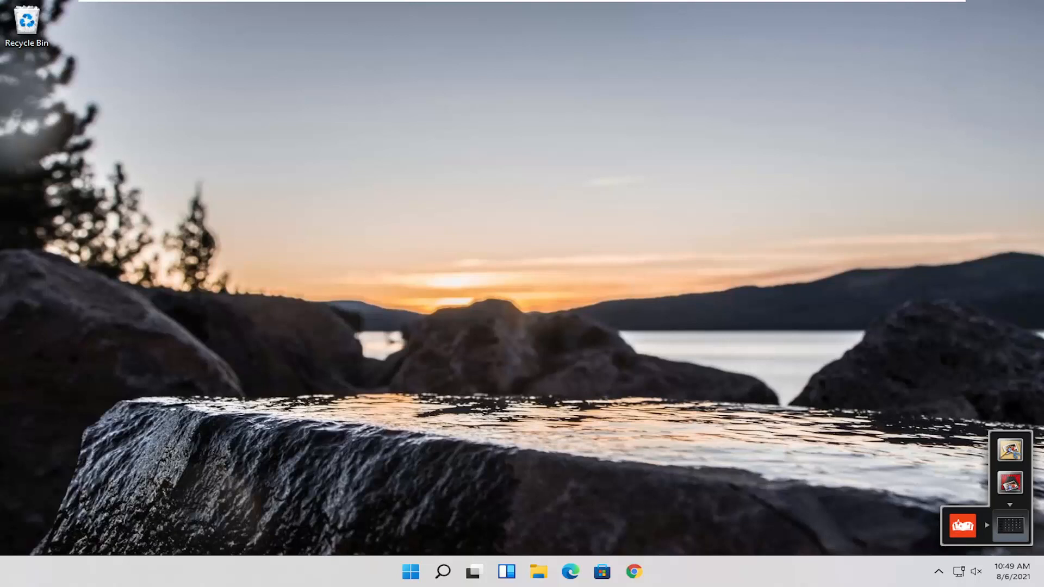
pyautogui.moveTo(571, 575)
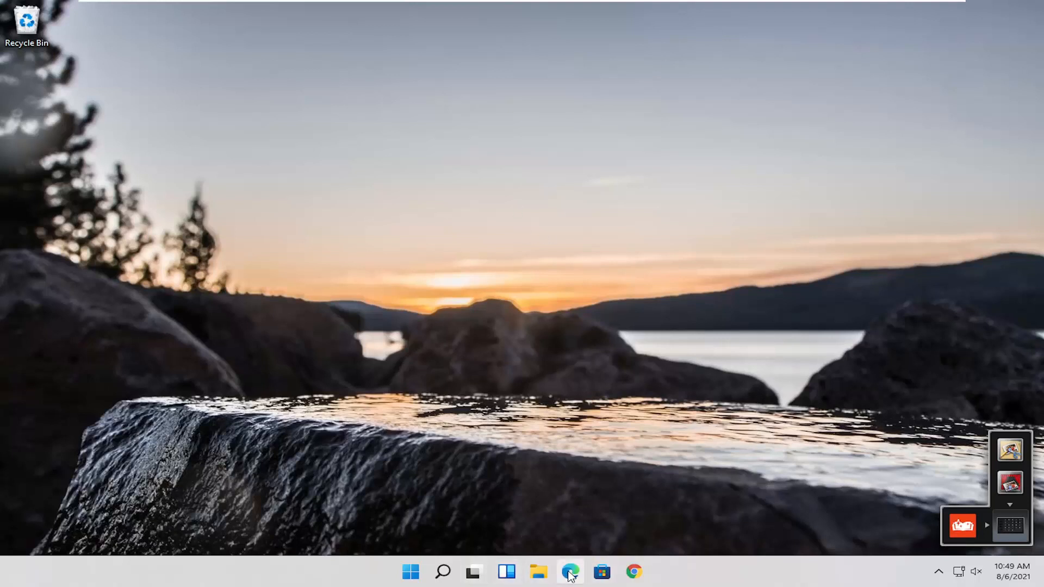
# Launch Firefox from Windows 11 Start search by searching 'fi'
pyautogui.write('fi')
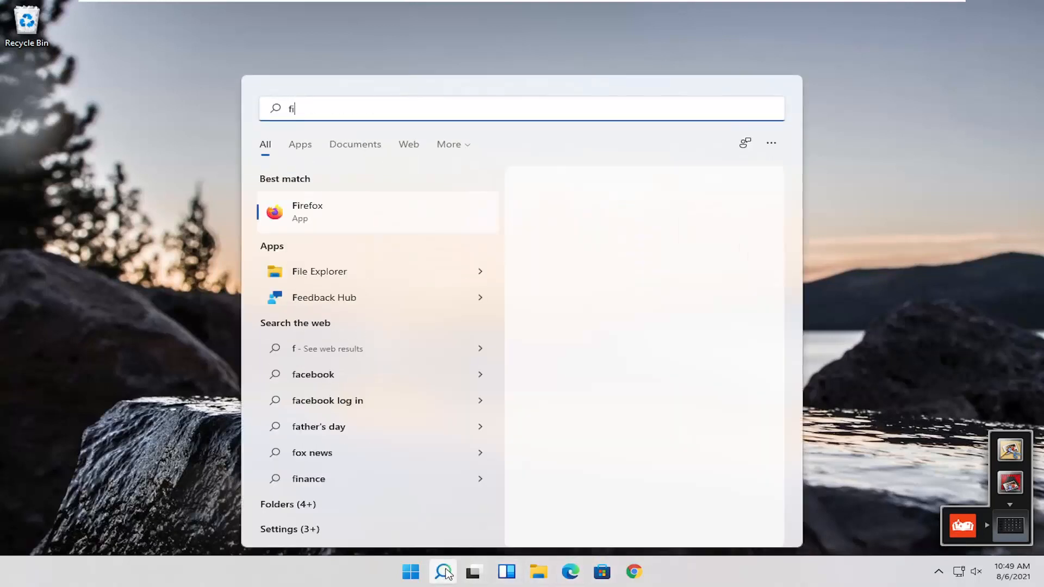
pyautogui.click(329, 213)
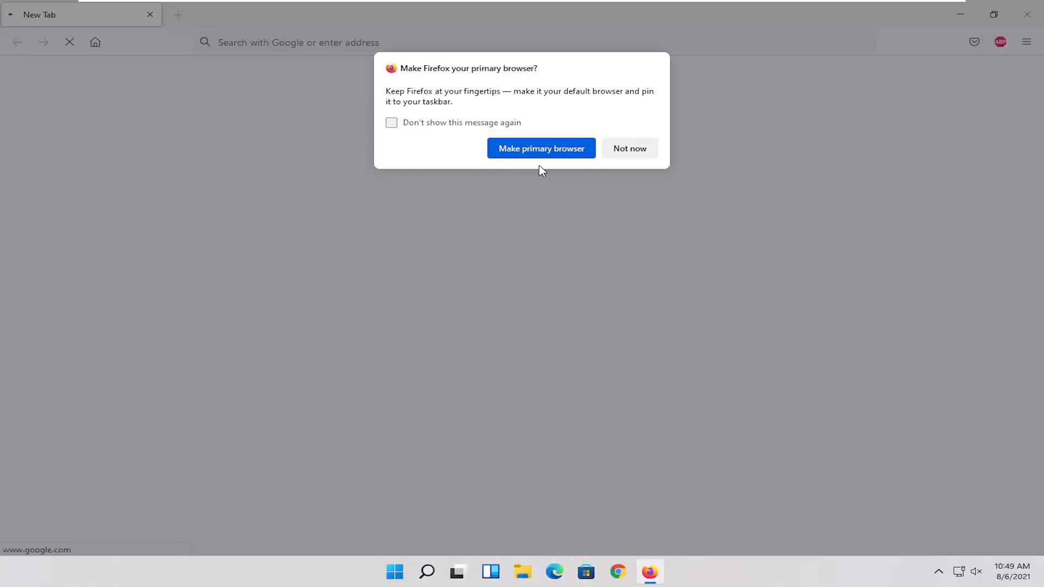
# Dismiss the default-browser prompt and go to the MajorGeeks Darik's Boot and Nuke page
pyautogui.click(630, 147)
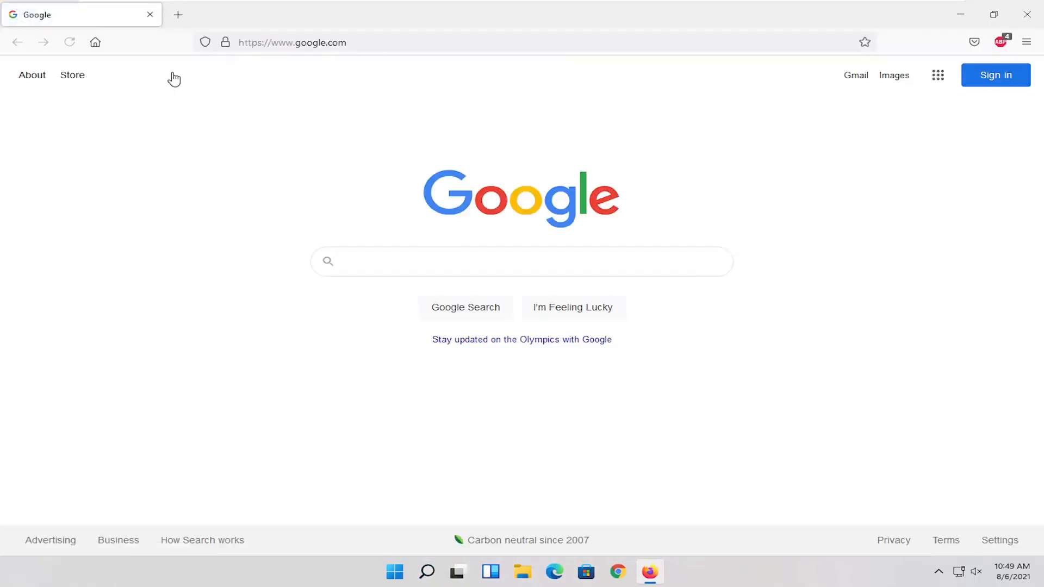
pyautogui.write('https://www.majorgeeks.com/files/details/dariks_boot_and_nuke.html')
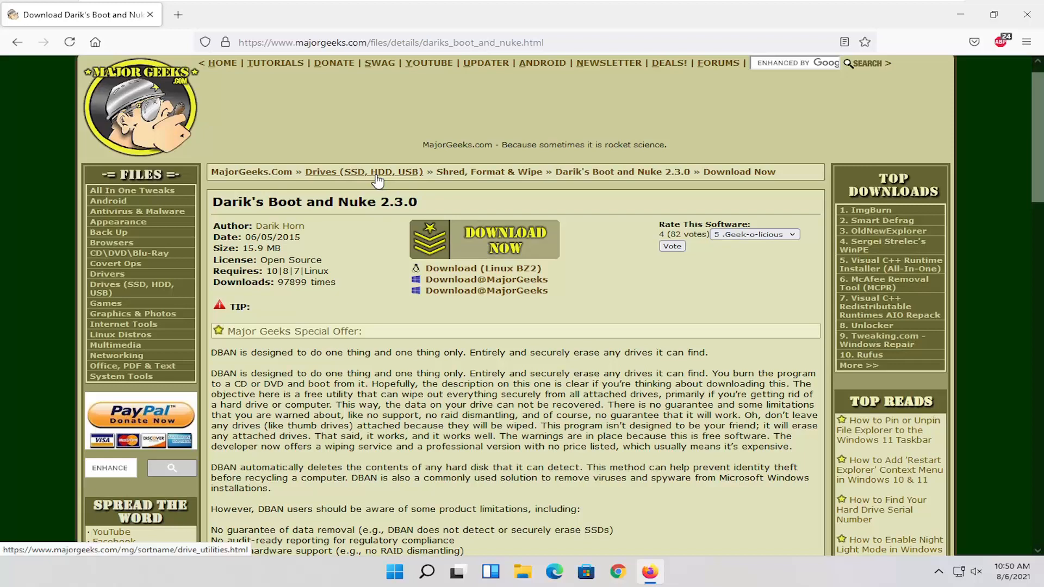
# Download dban-2.3.0_i586.iso via Download Now, saving the file
pyautogui.scroll(-3)
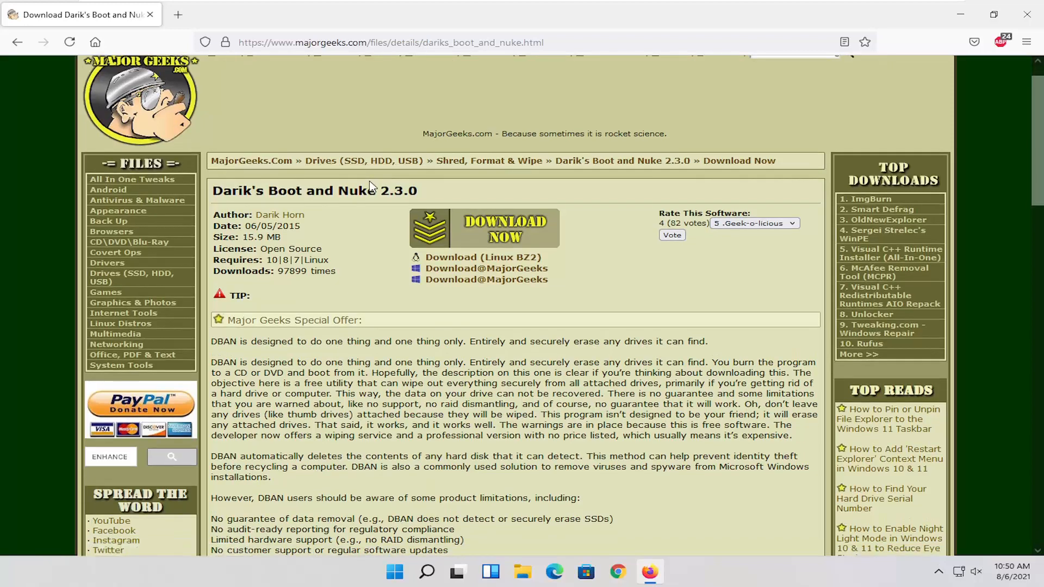
pyautogui.scroll(-3)
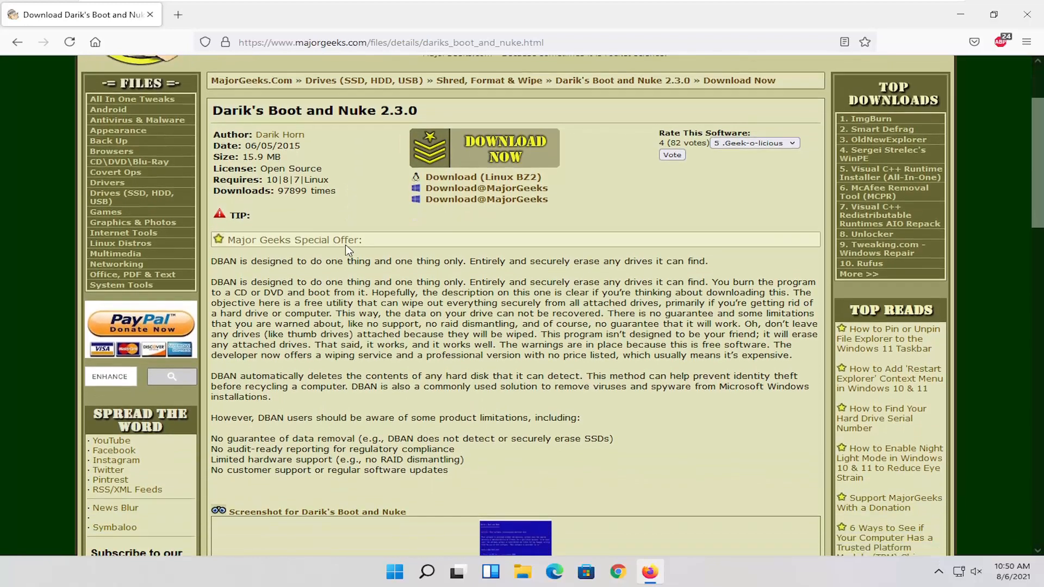
pyautogui.scroll(-3)
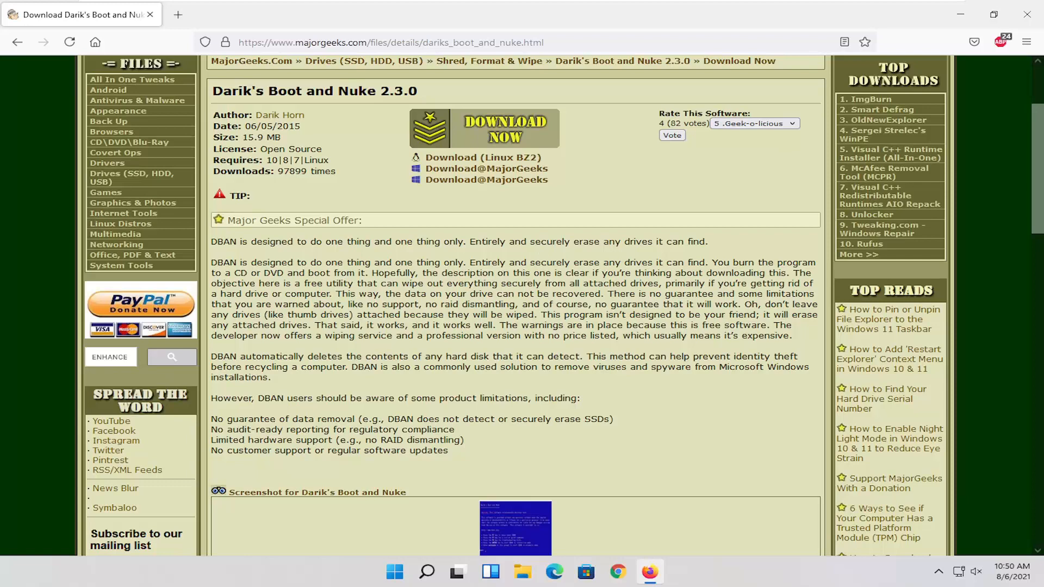
pyautogui.scroll(-3)
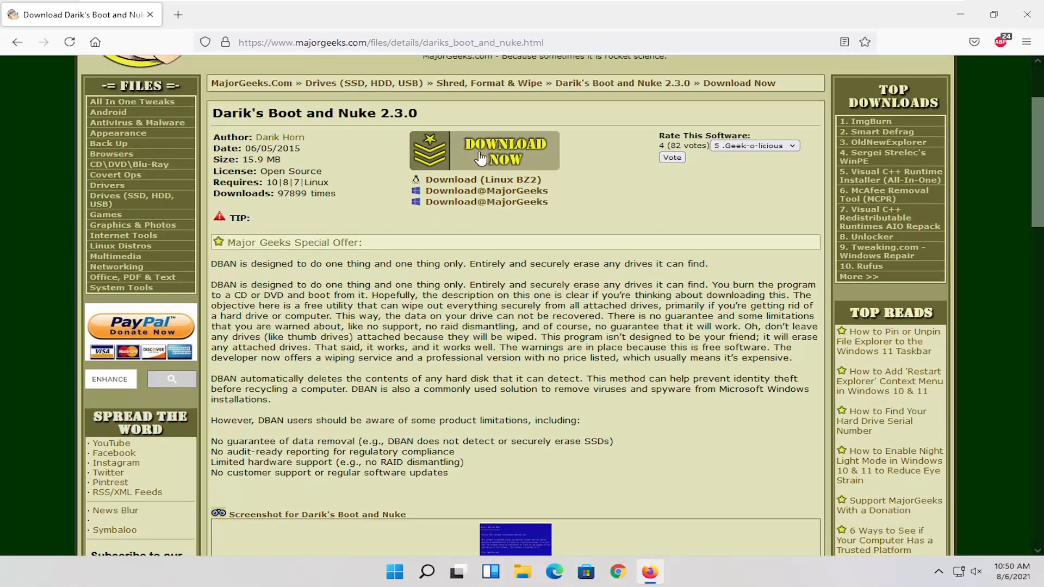
pyautogui.click(494, 152)
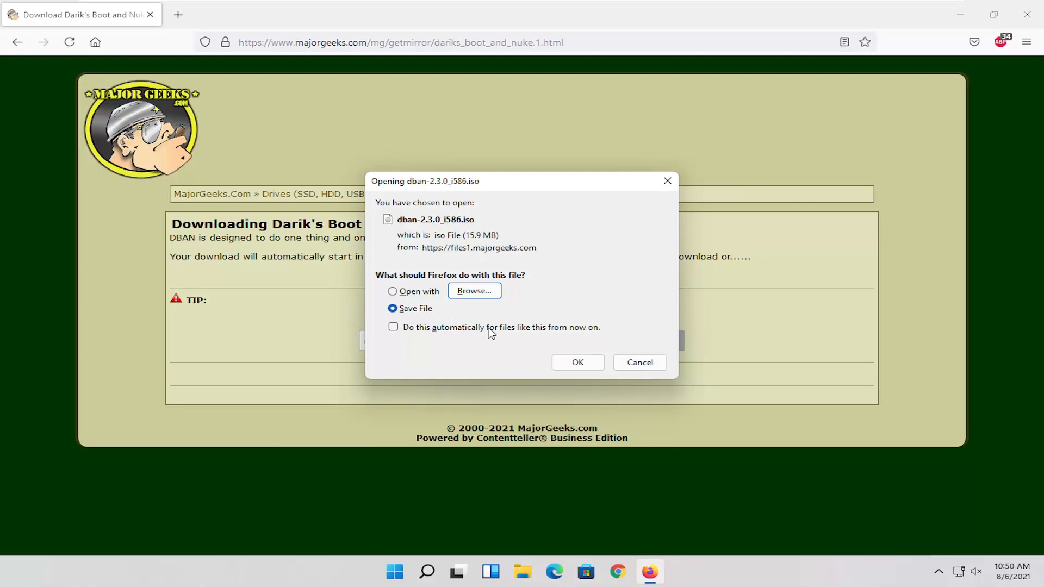
pyautogui.click(577, 362)
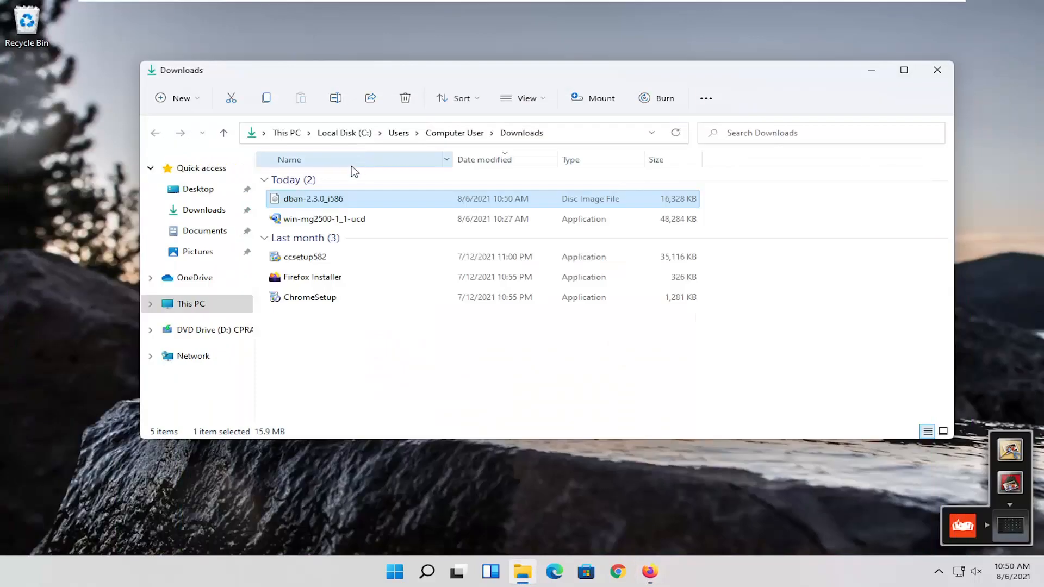
# Move dban-2.3.0_i586 from Downloads onto the desktop and close the Explorer window
pyautogui.moveTo(313, 198); pyautogui.dragTo(79, 90)
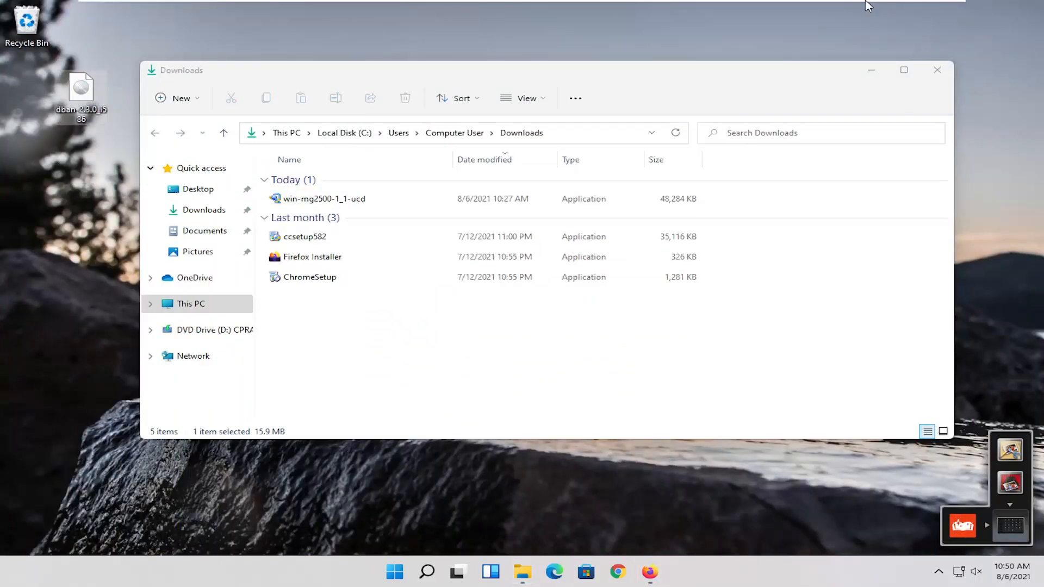
pyautogui.click(937, 69)
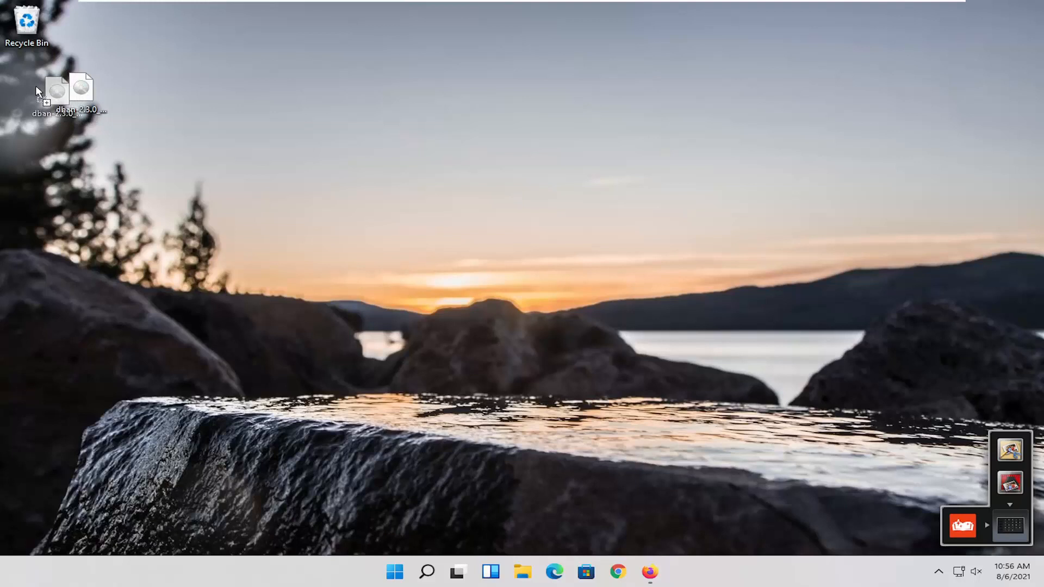
pyautogui.moveTo(98, 87)
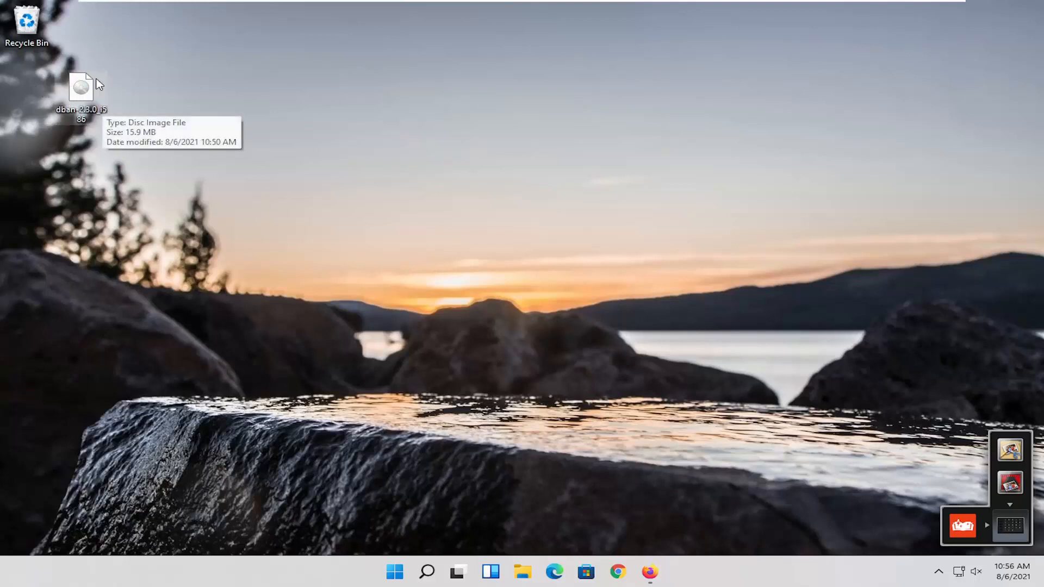
pyautogui.moveTo(245, 173)
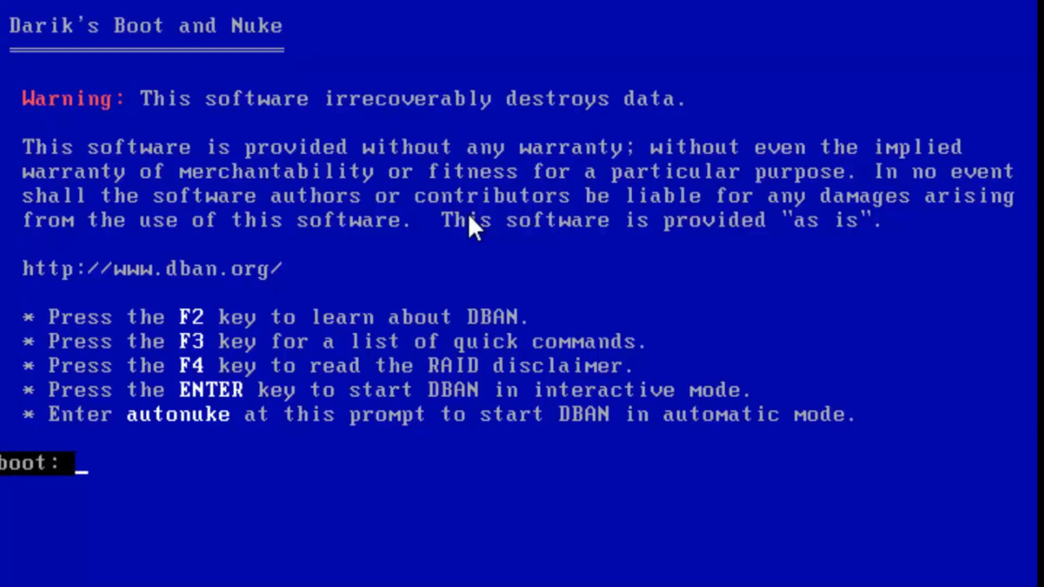
# Boot the machine from the DBAN ISO to its warning screen boot prompt
pyautogui.write('m')
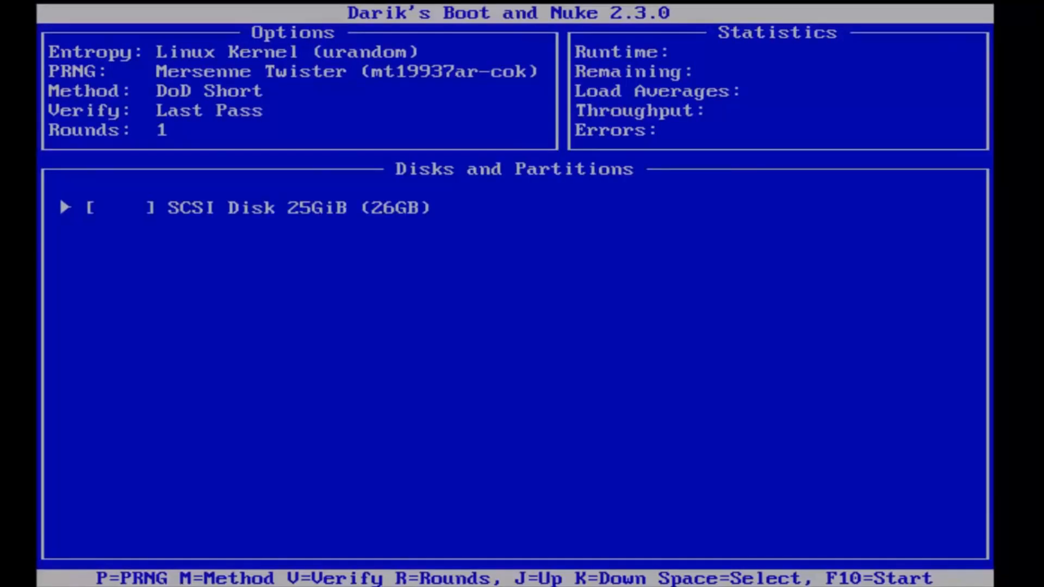
# Bring up DBAN's wipe method list from interactive mode with M
pyautogui.press('m')
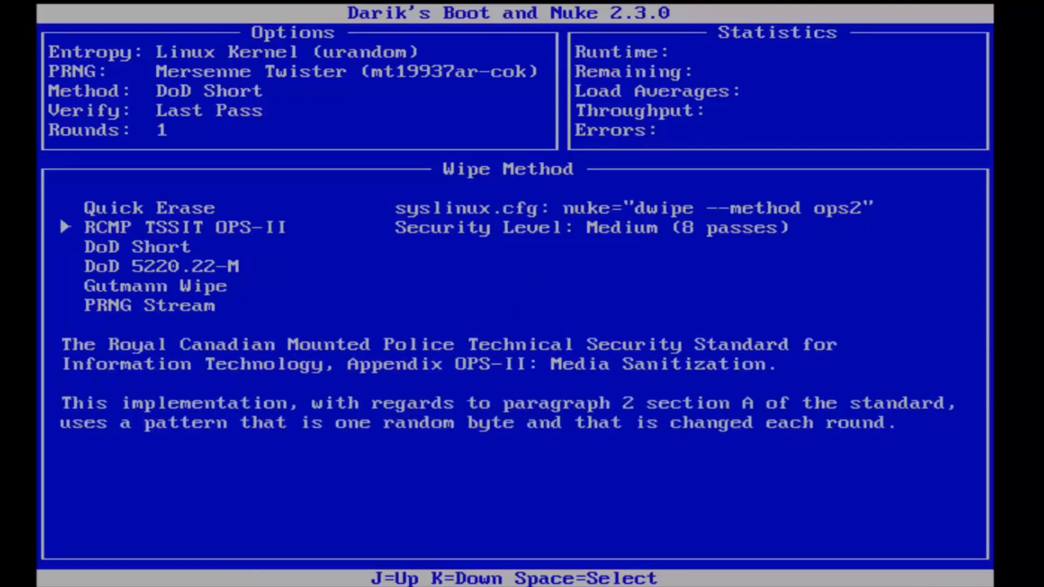
# Review the wipe methods and choose Quick Erase, a single zero-fill pass
pyautogui.press('j')
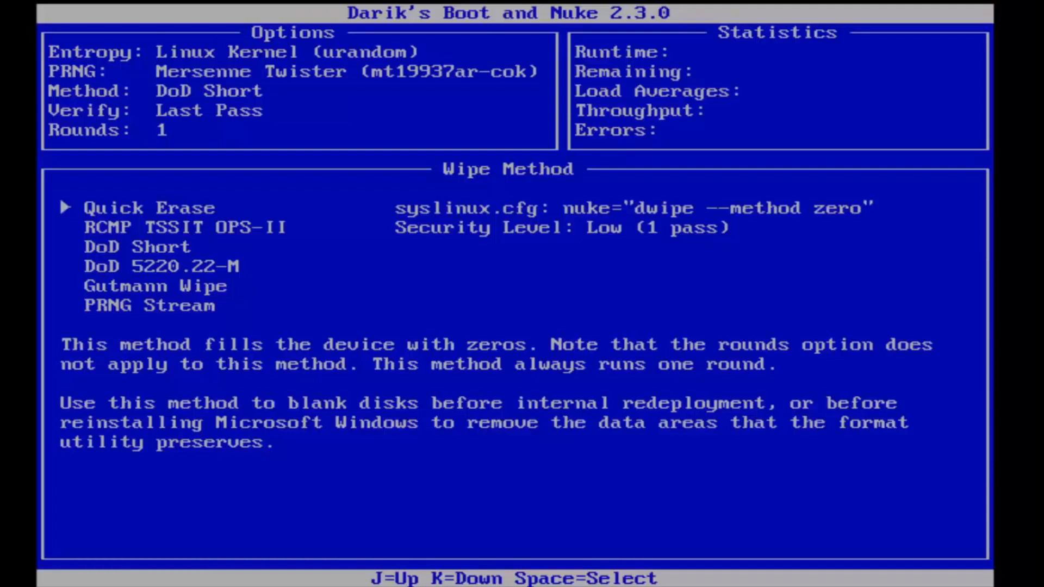
pyautogui.press('j')
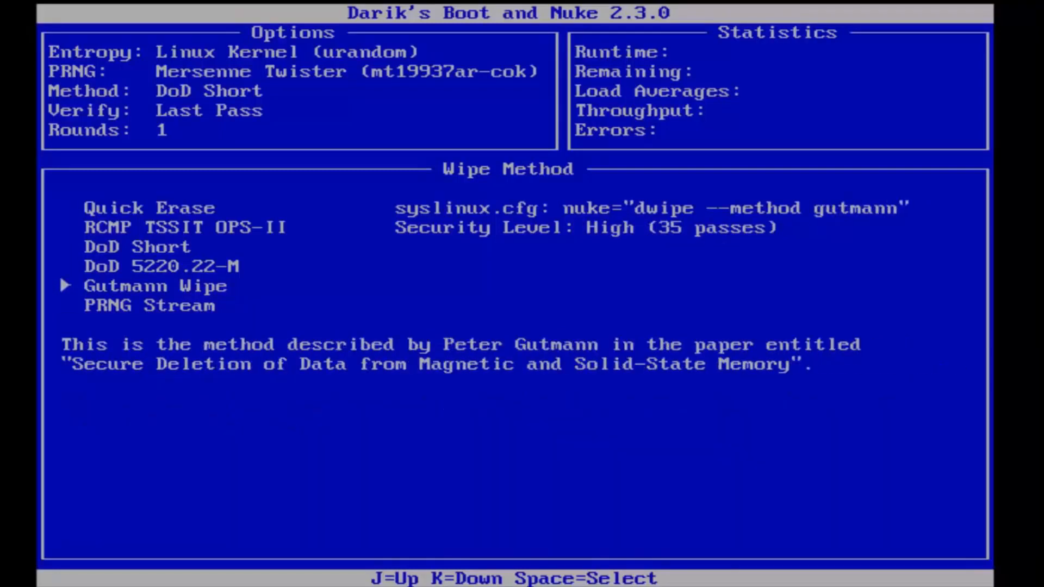
pyautogui.press('j')
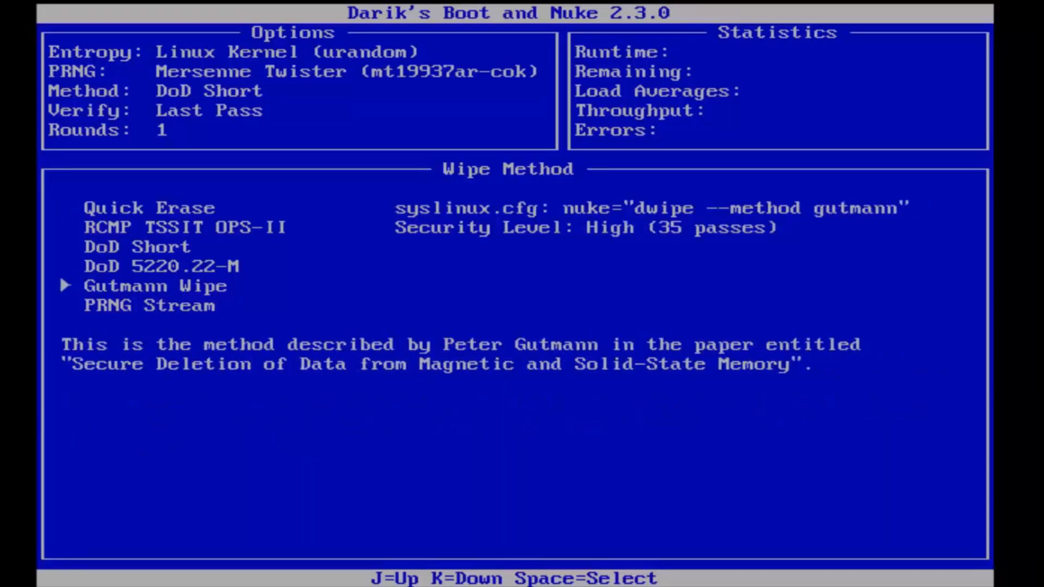
pyautogui.press('j')
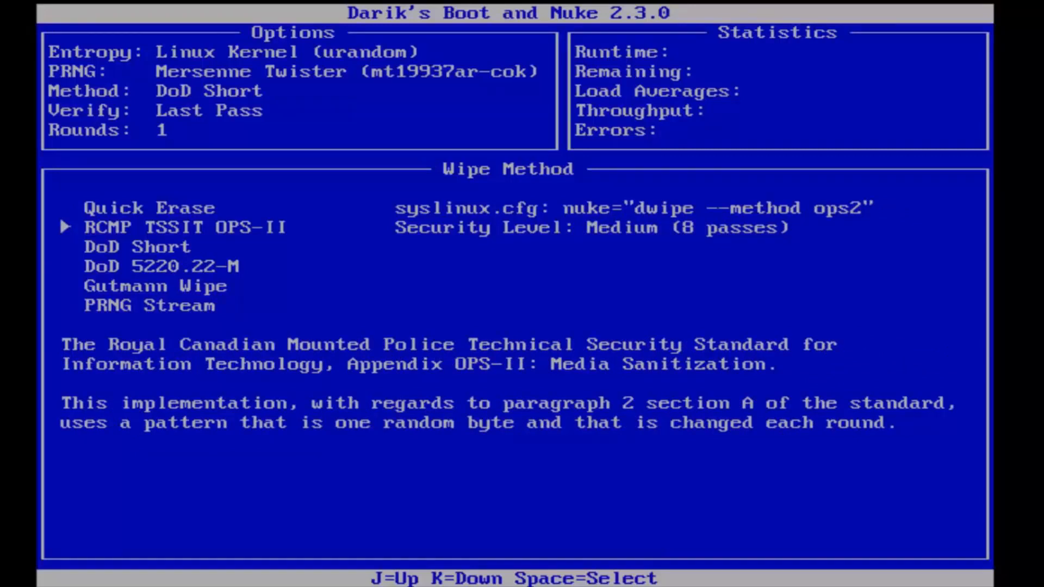
pyautogui.press('Down')
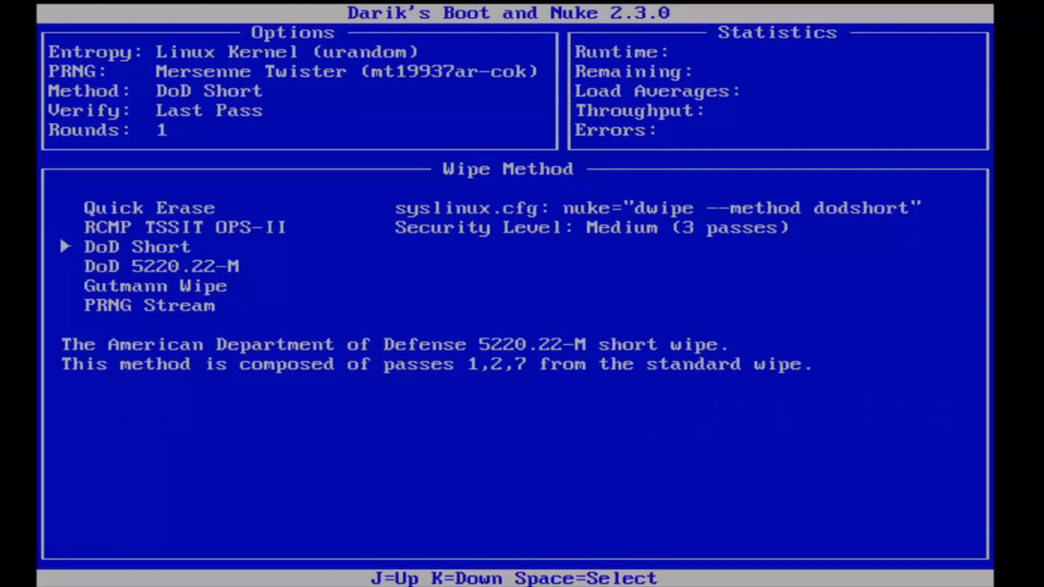
pyautogui.press('j')
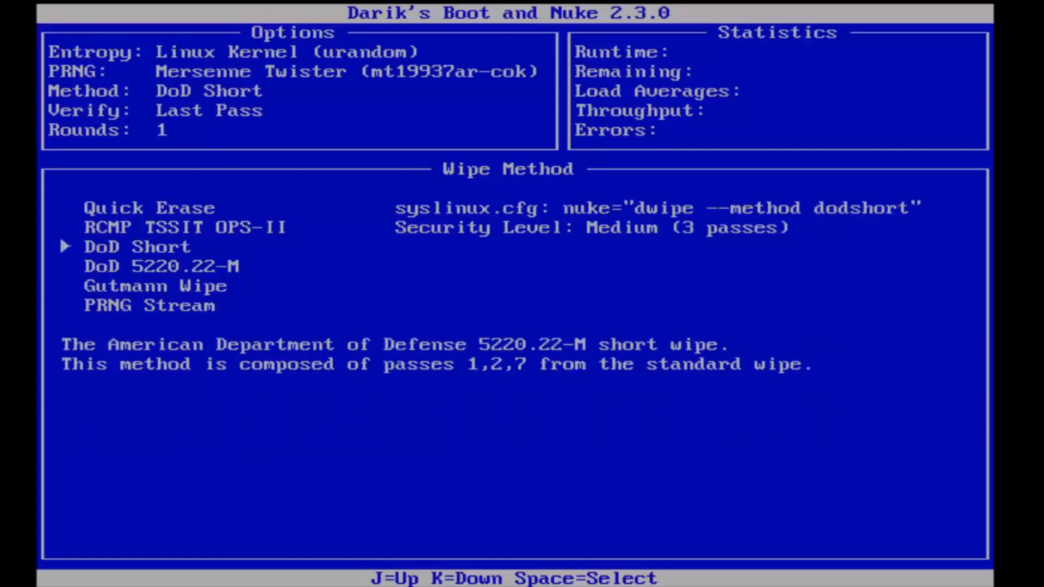
pyautogui.press('k')
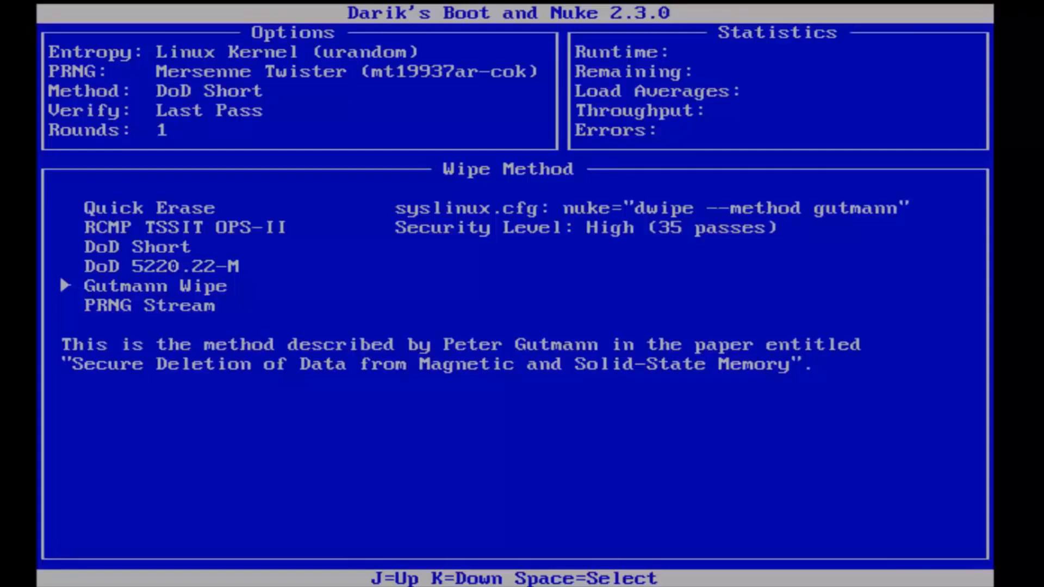
pyautogui.press('j')
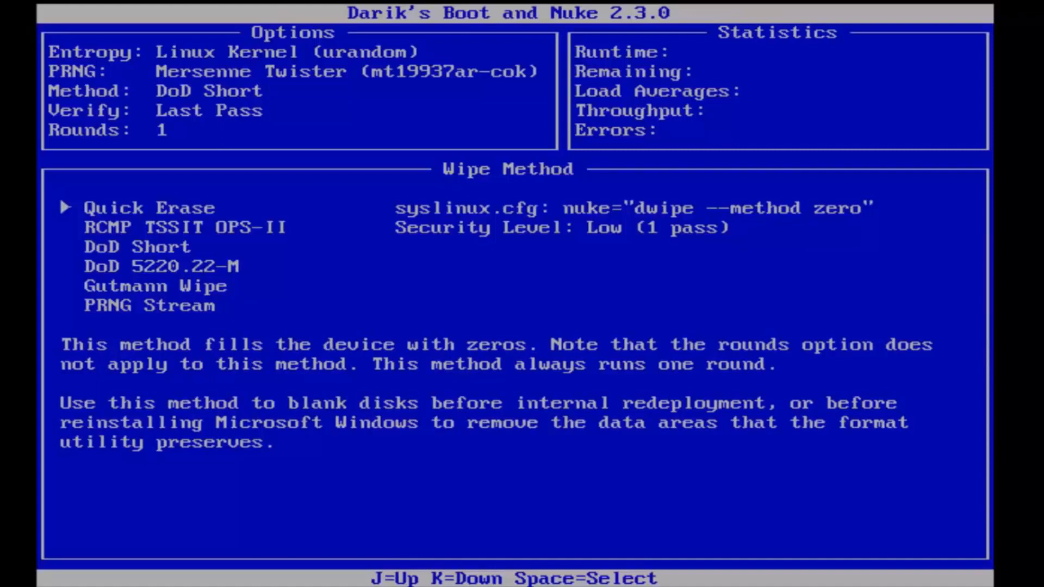
pyautogui.press('space')
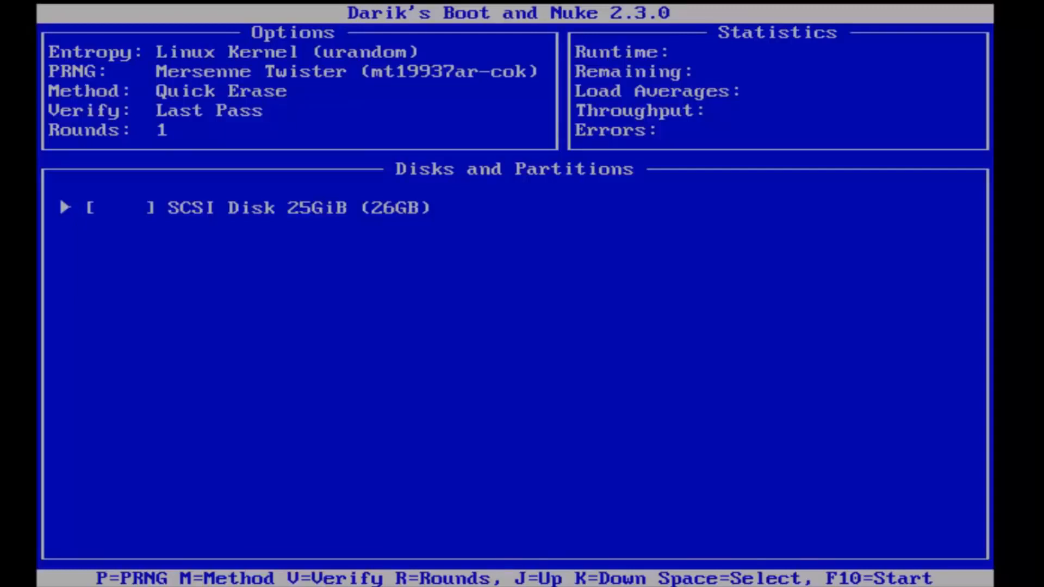
# Mark the 25GiB SCSI disk for wiping and start the Quick Erase with F10
pyautogui.press('space')
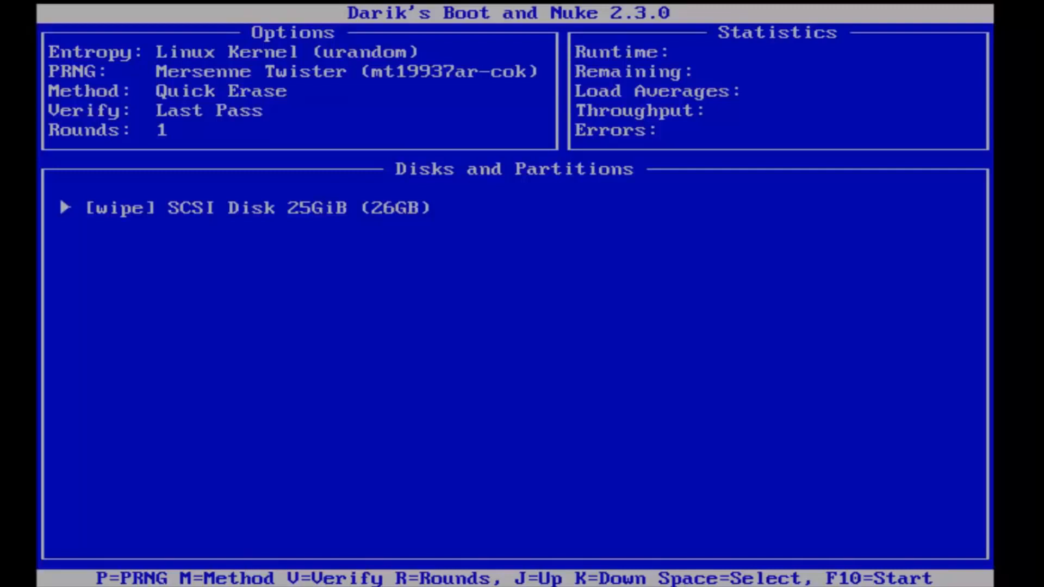
pyautogui.press('F10')
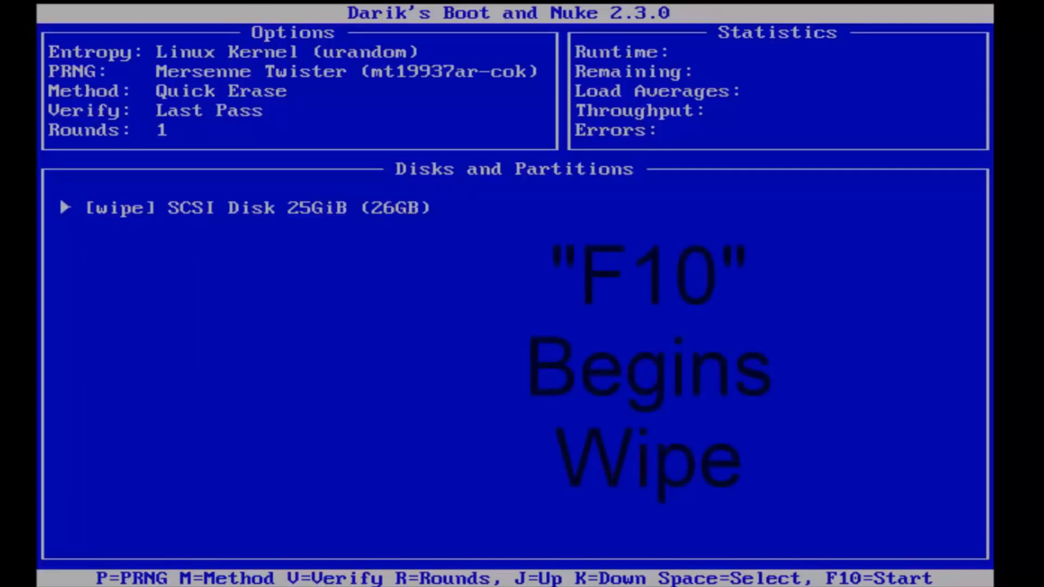
pyautogui.press('F10')
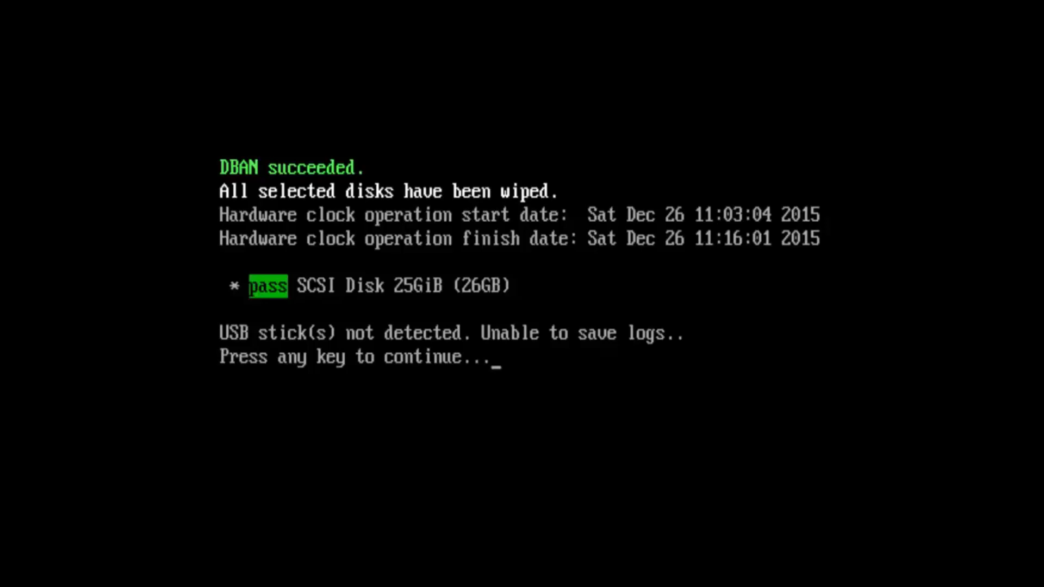
# Continue past 'DBAN succeeded', rebooting to 'Operating System not found'
pyautogui.press('enter')
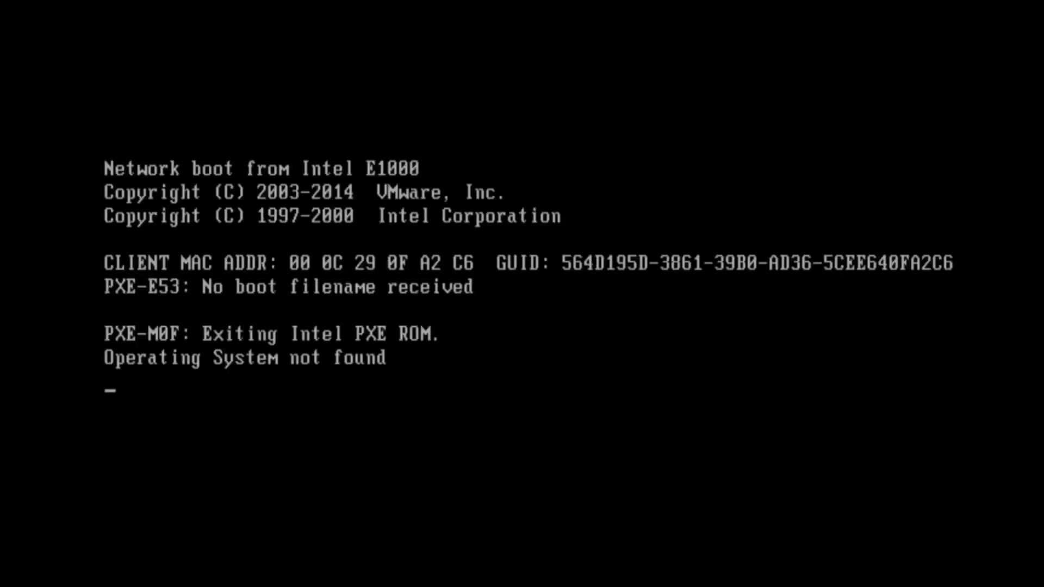